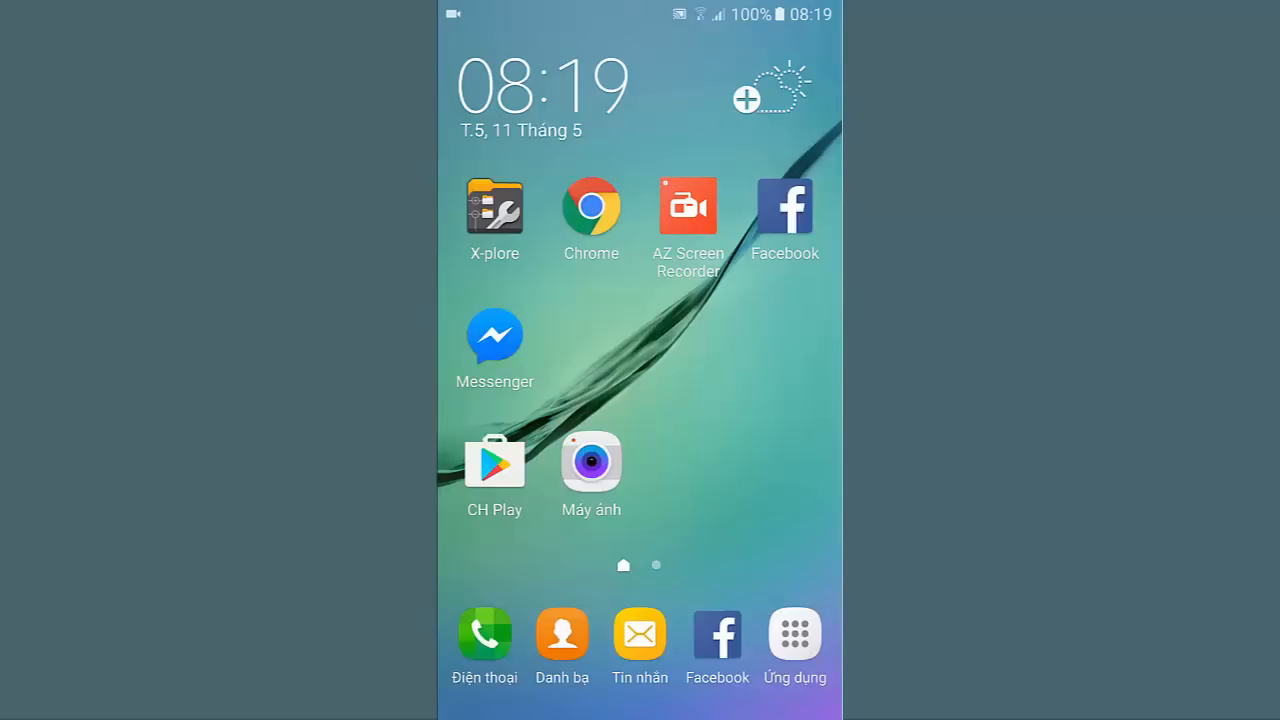
- Open the app drawer from the Ứng dụng (Apps) icon in the dock
{"action": "left_click", "coordinate": [495, 334]}
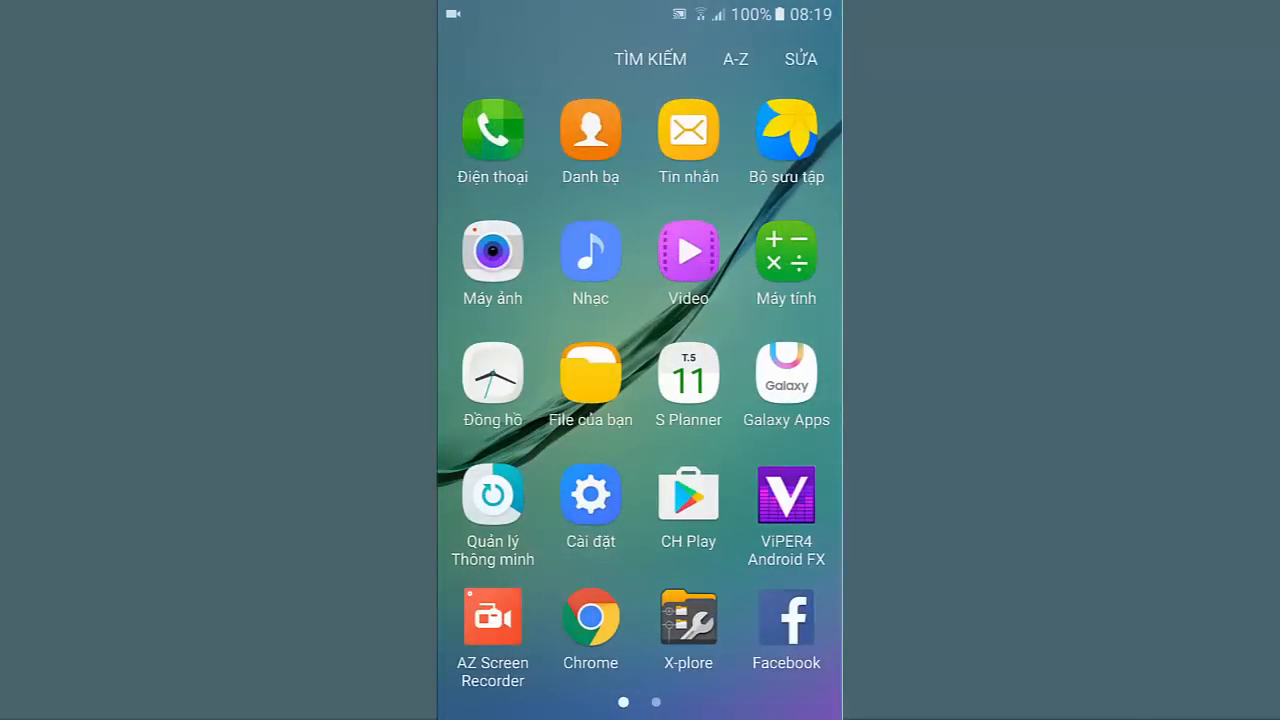
- Launch Cài đặt (Settings) and scroll down to Ngôn ngữ và bàn phím
{"action": "left_click", "coordinate": [590, 496]}
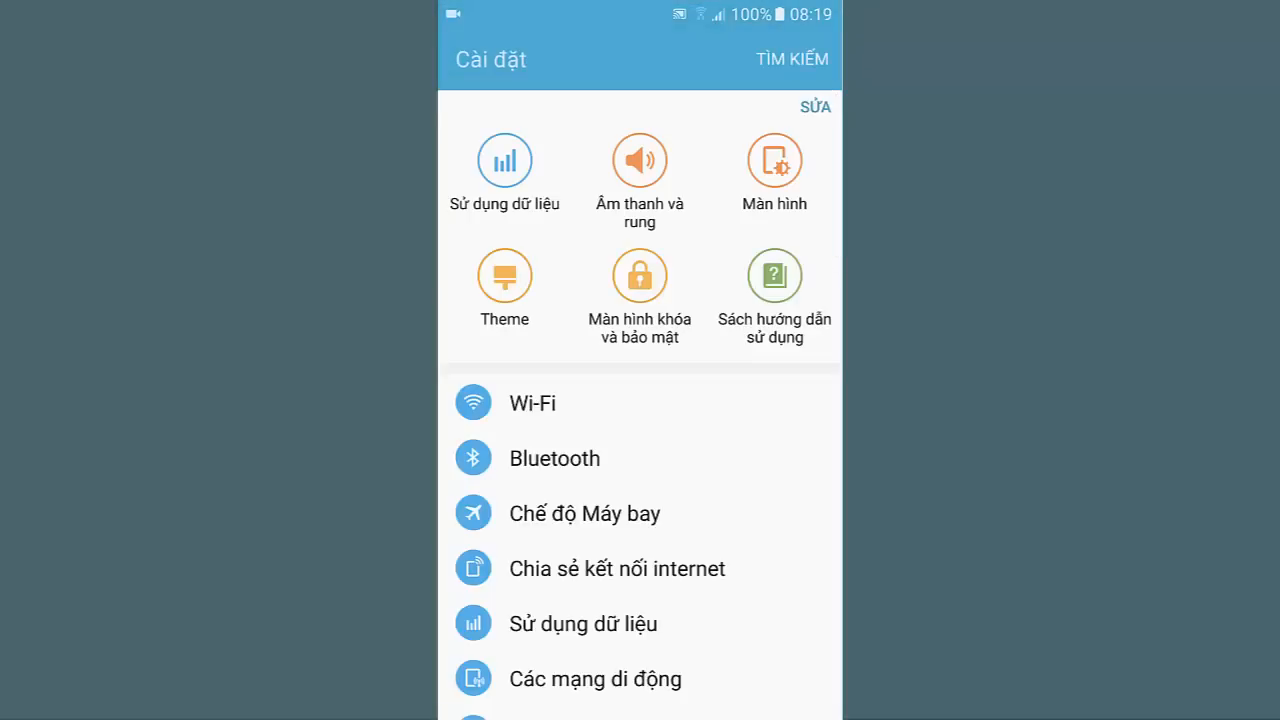
{"action": "scroll", "scroll_direction": "down", "scroll_amount": 3}
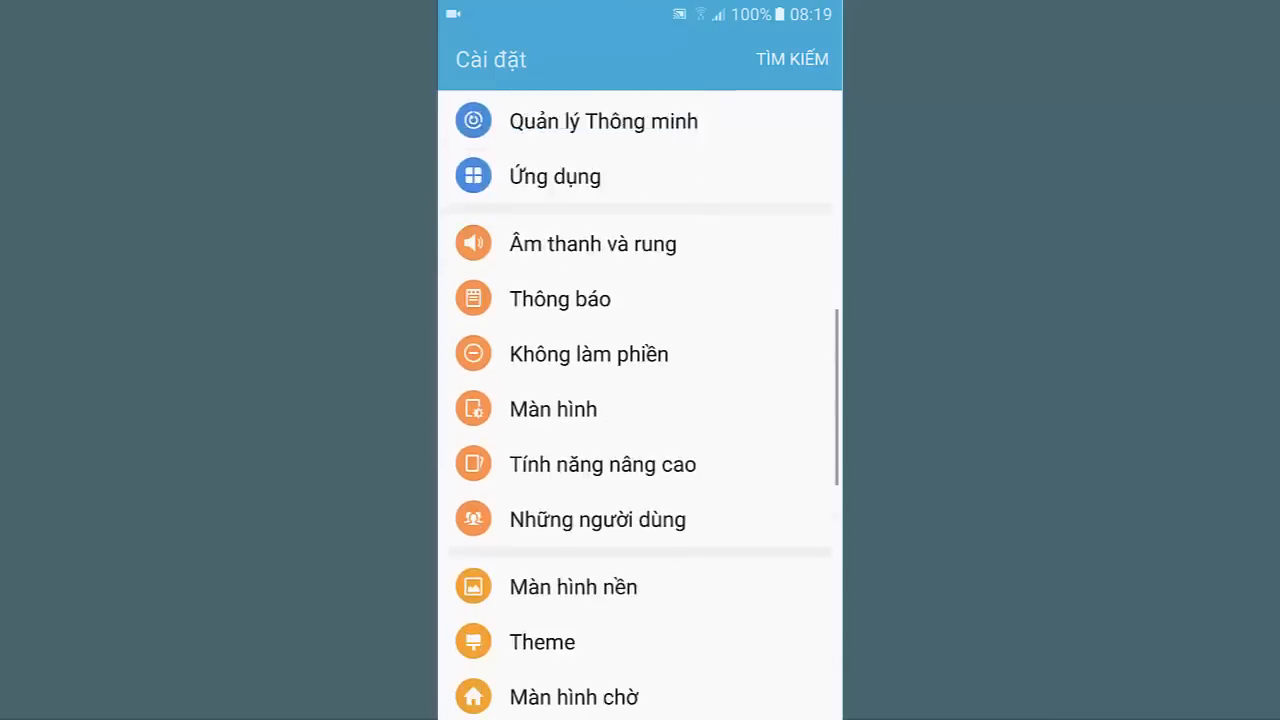
{"action": "scroll", "scroll_direction": "down", "scroll_amount": 3}
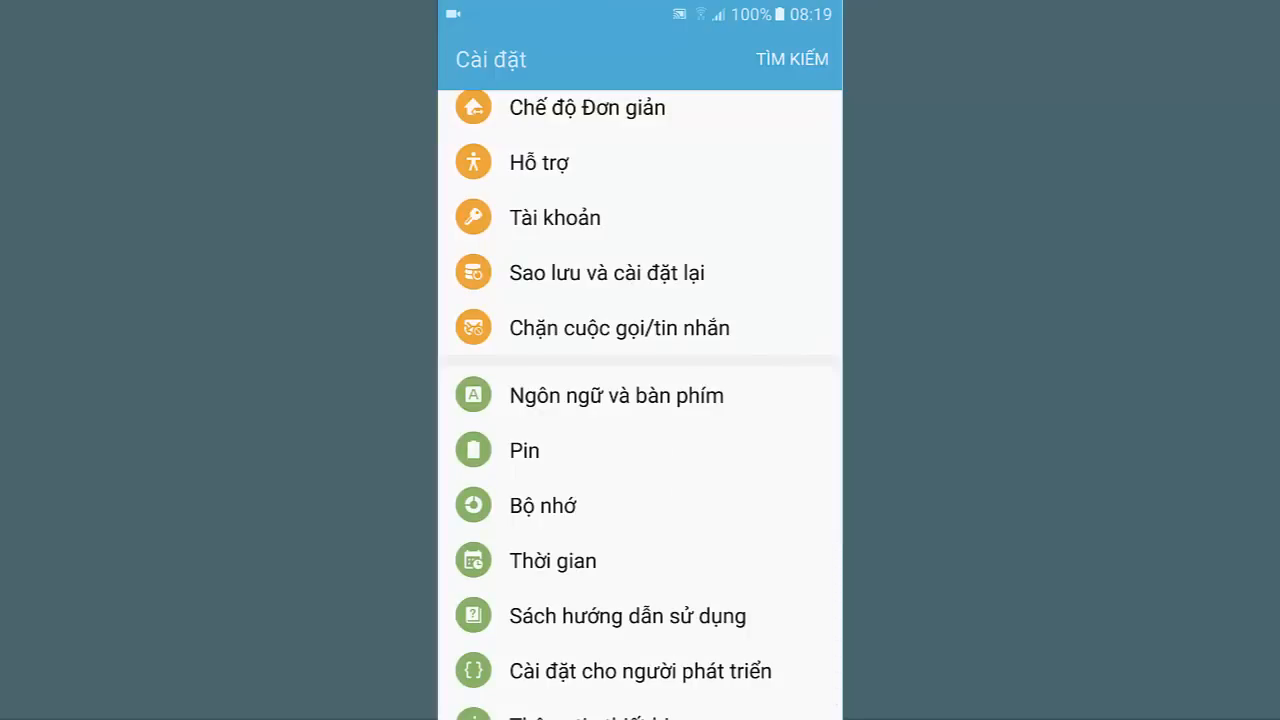
- Under Ngôn ngữ và bàn phím > Ngôn ngữ, select English (United States)
{"action": "left_click", "coordinate": [618, 395]}
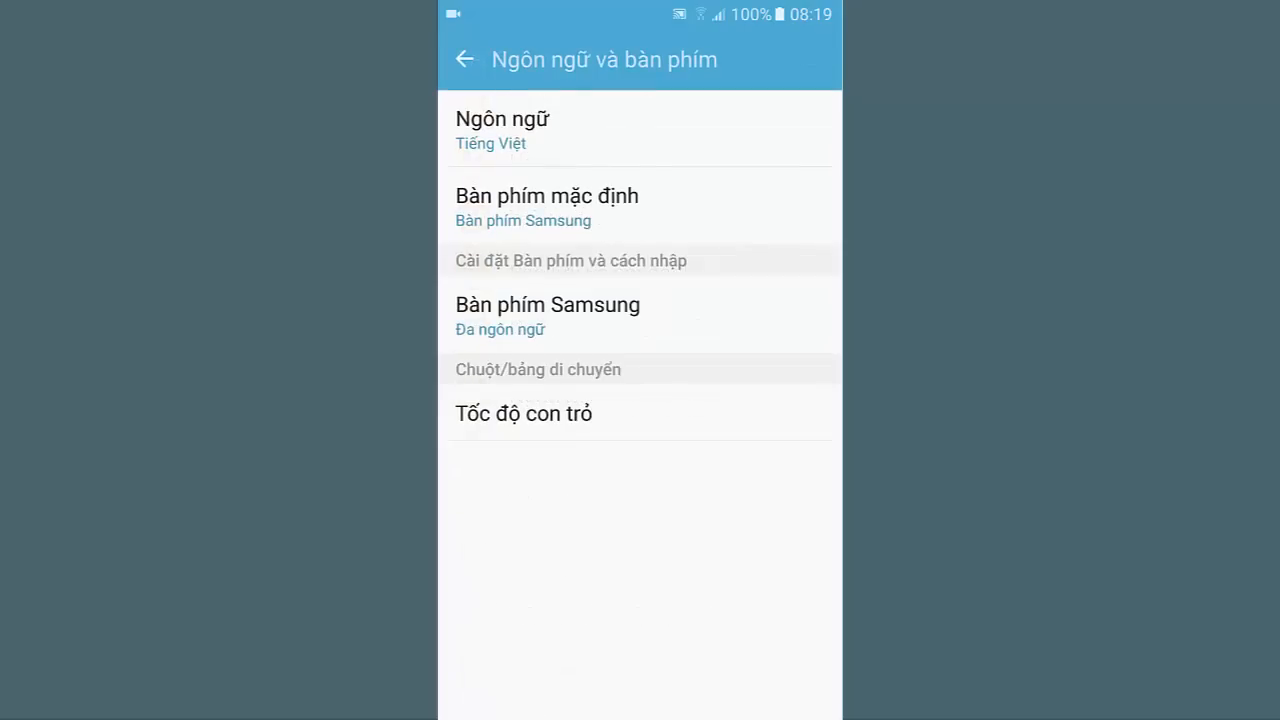
{"action": "left_click", "coordinate": [502, 130]}
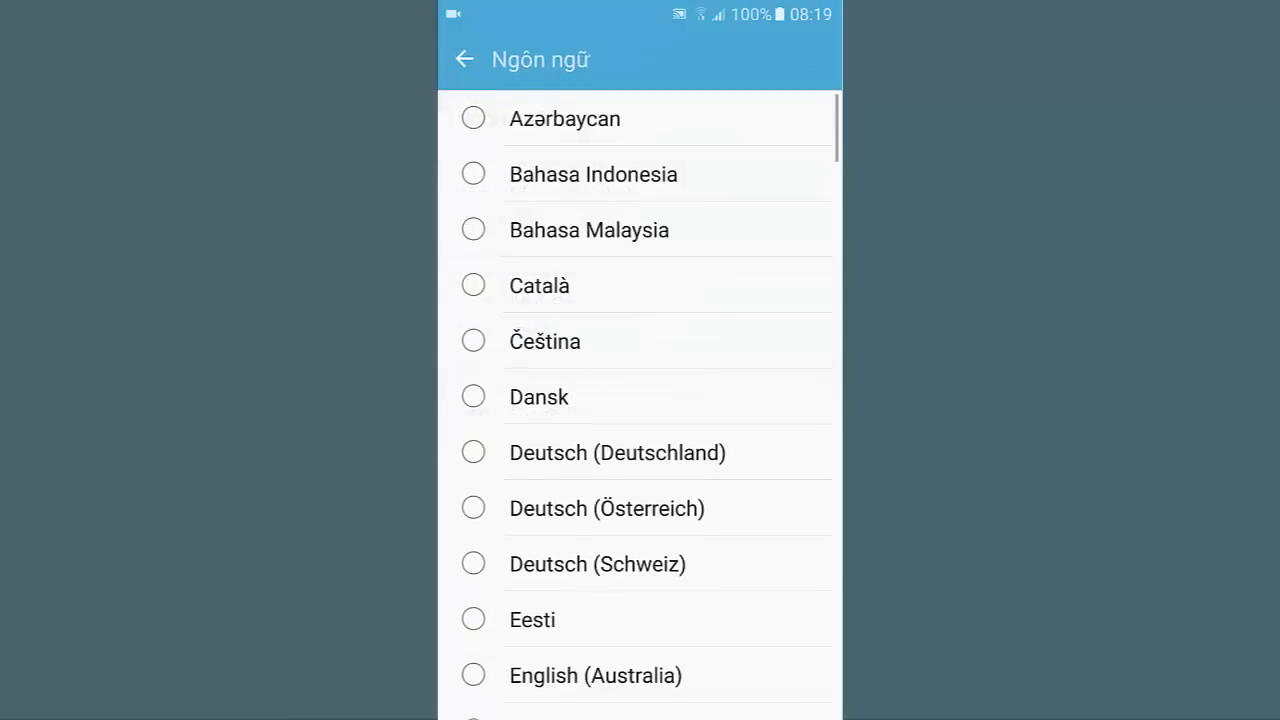
{"action": "scroll", "scroll_direction": "down", "scroll_amount": 3}
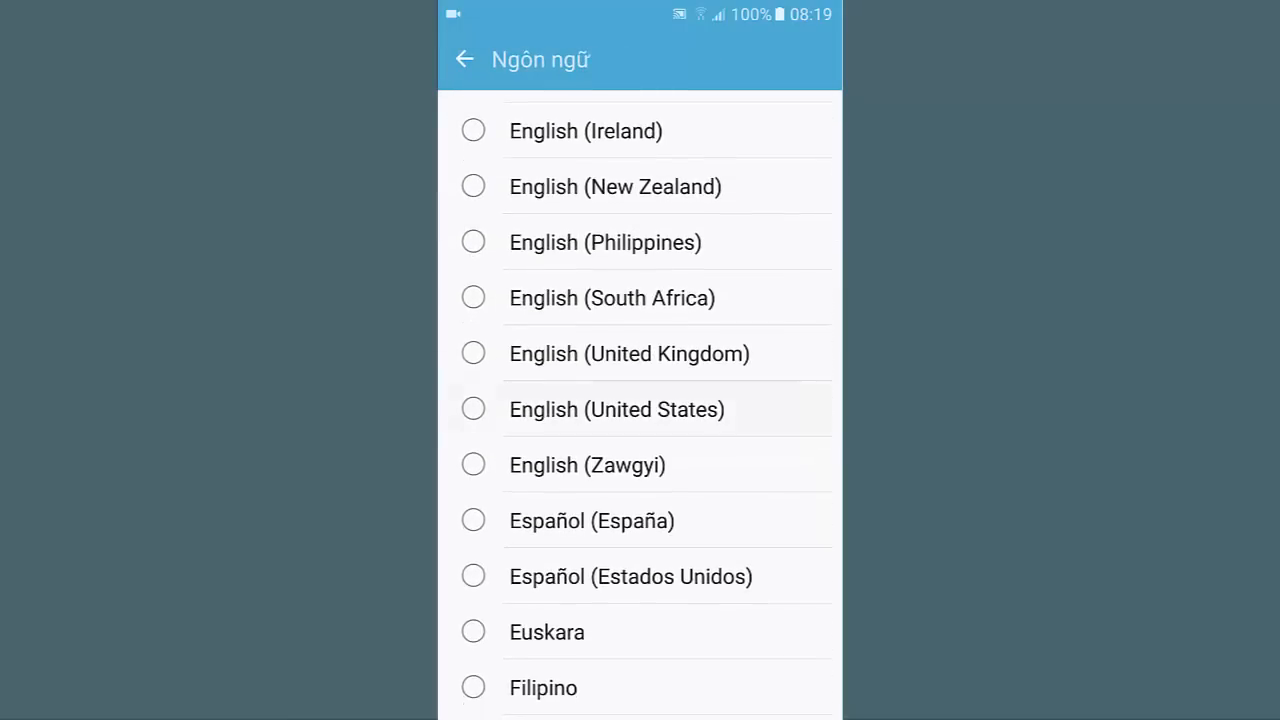
{"action": "left_click", "coordinate": [616, 409]}
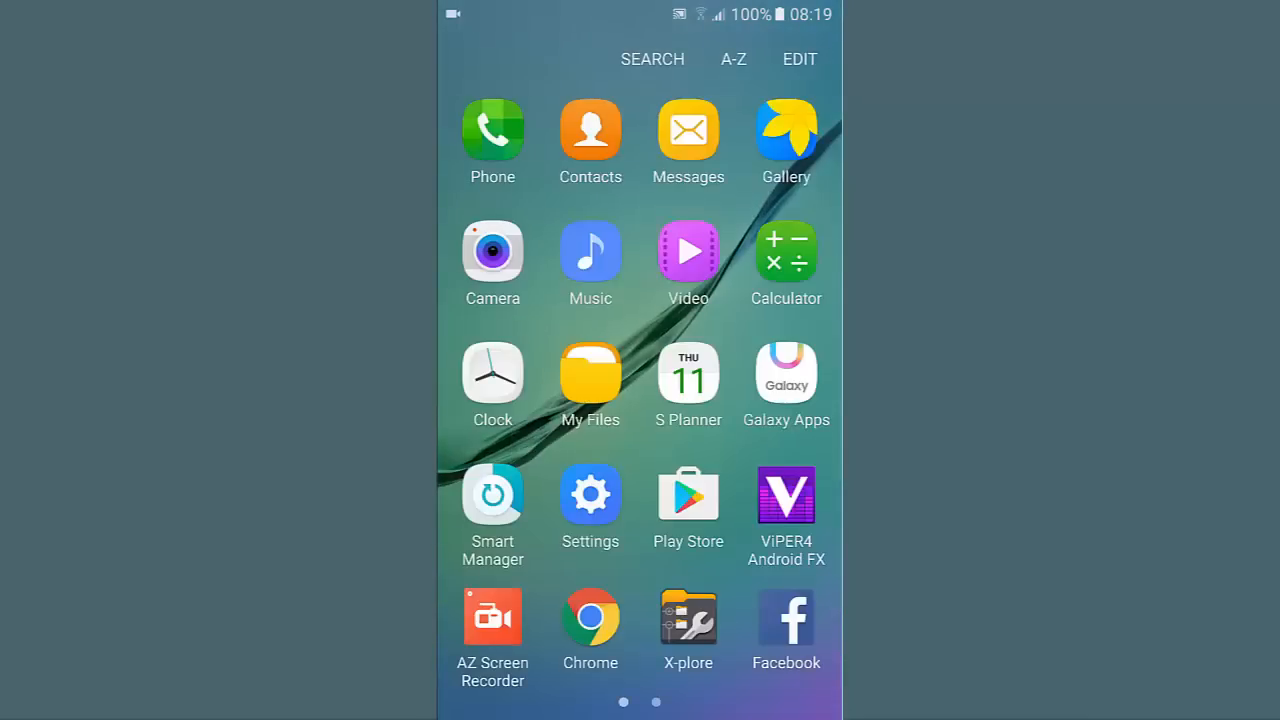
- Launch Messenger and confirm its conversations screen appears in English
{"action": "left_click", "coordinate": [786, 619]}
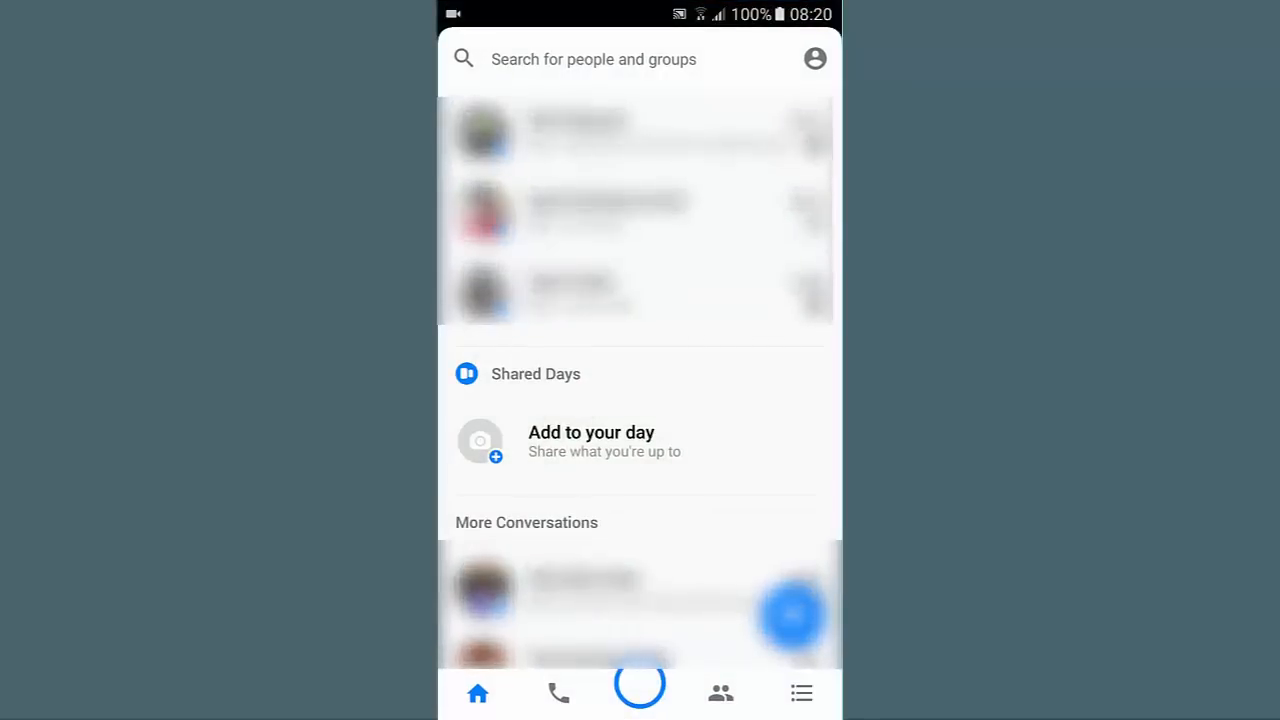